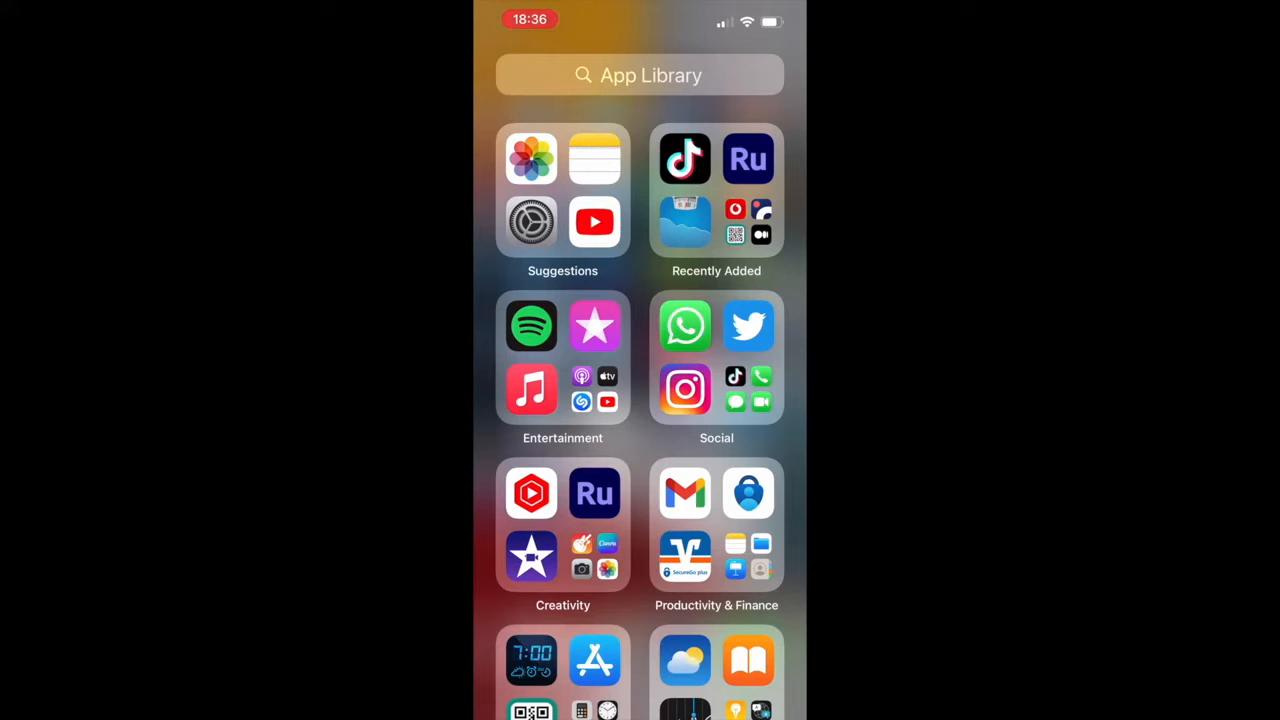
# Step: Find Notes by searching 'Not' in App Library and launch it to the notes list
pyautogui.write('Not')
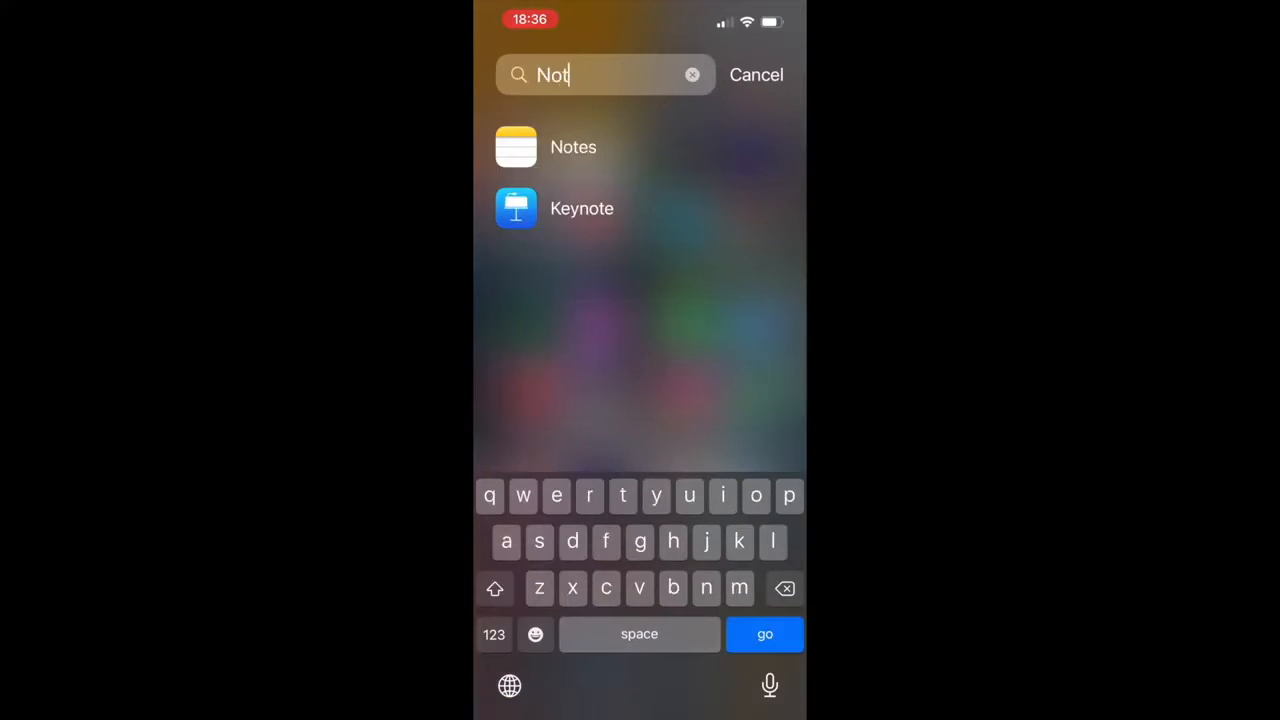
pyautogui.click(572, 148)
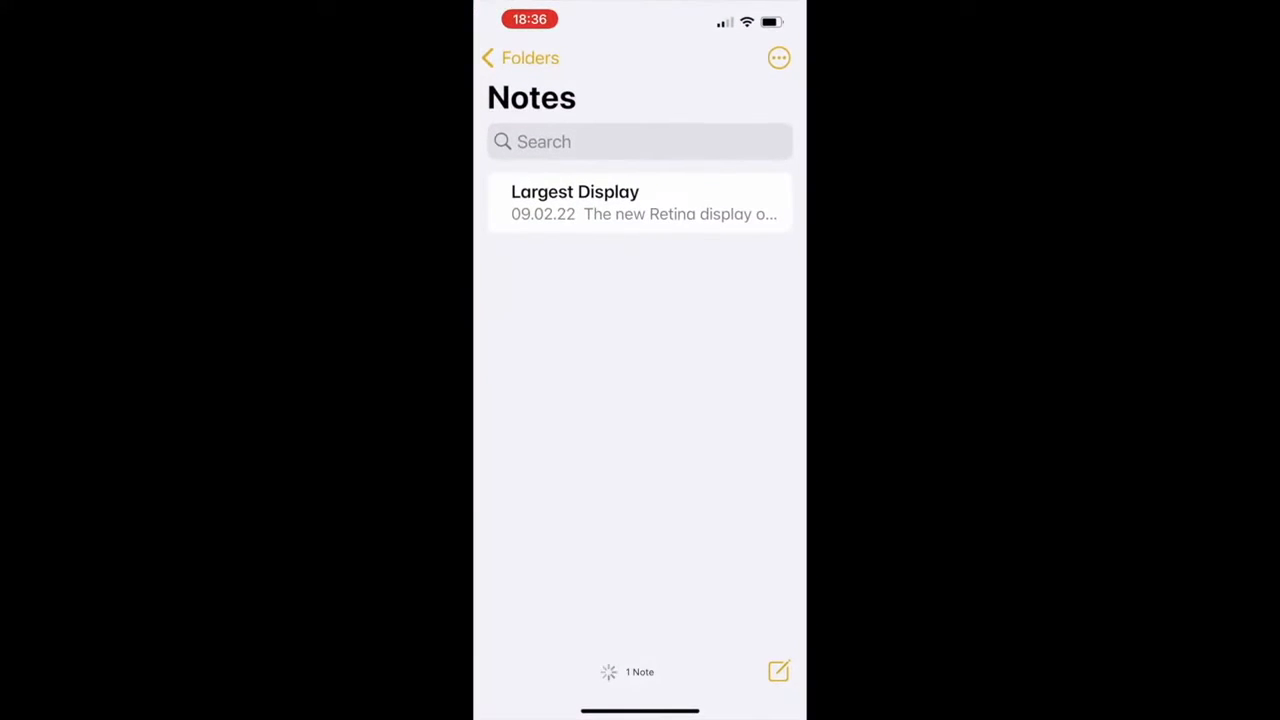
# Step: Create a new note and bring up the camera content choices
pyautogui.click(778, 672)
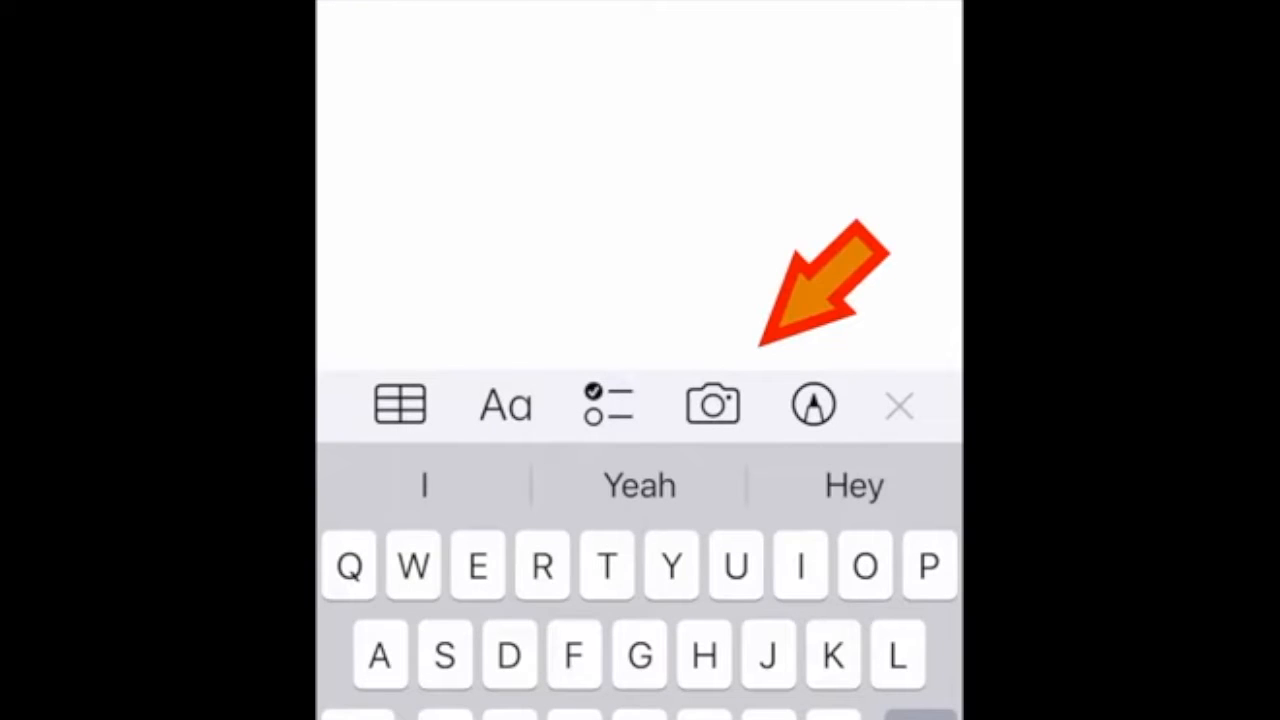
pyautogui.click(712, 404)
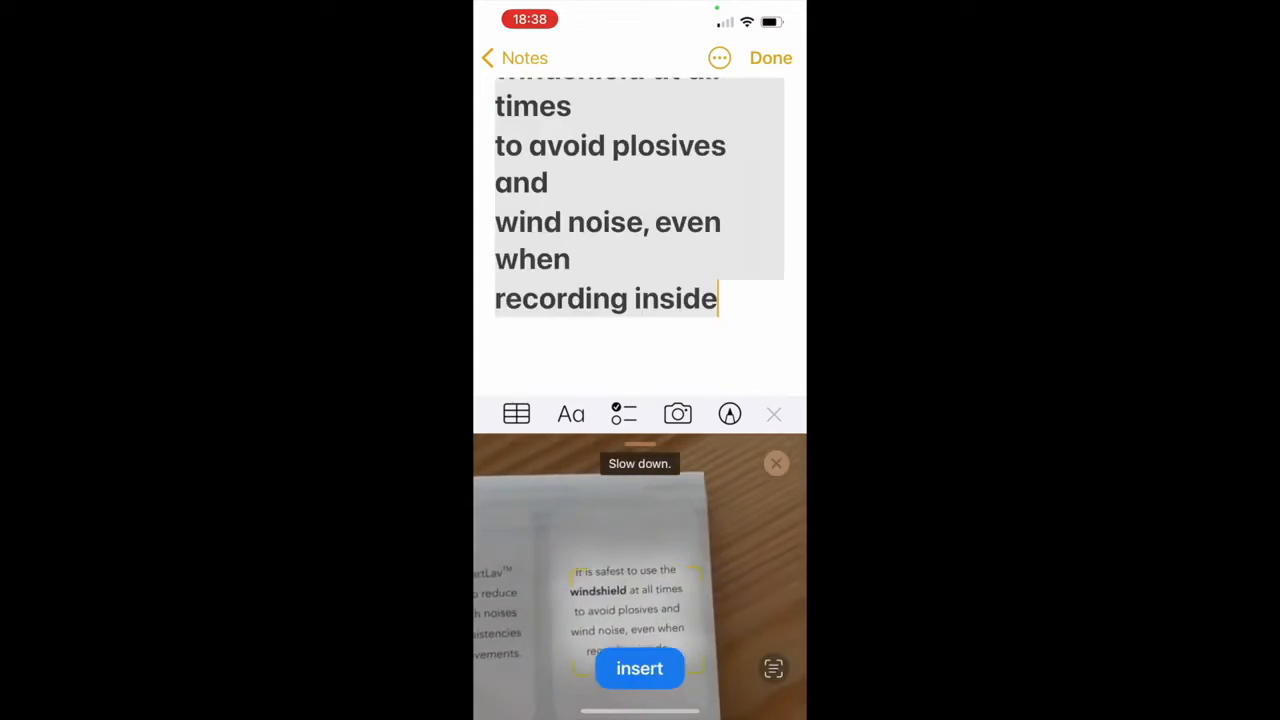
# Step: Insert the live-scanned card text into the note and reopen the camera choices
pyautogui.click(640, 668)
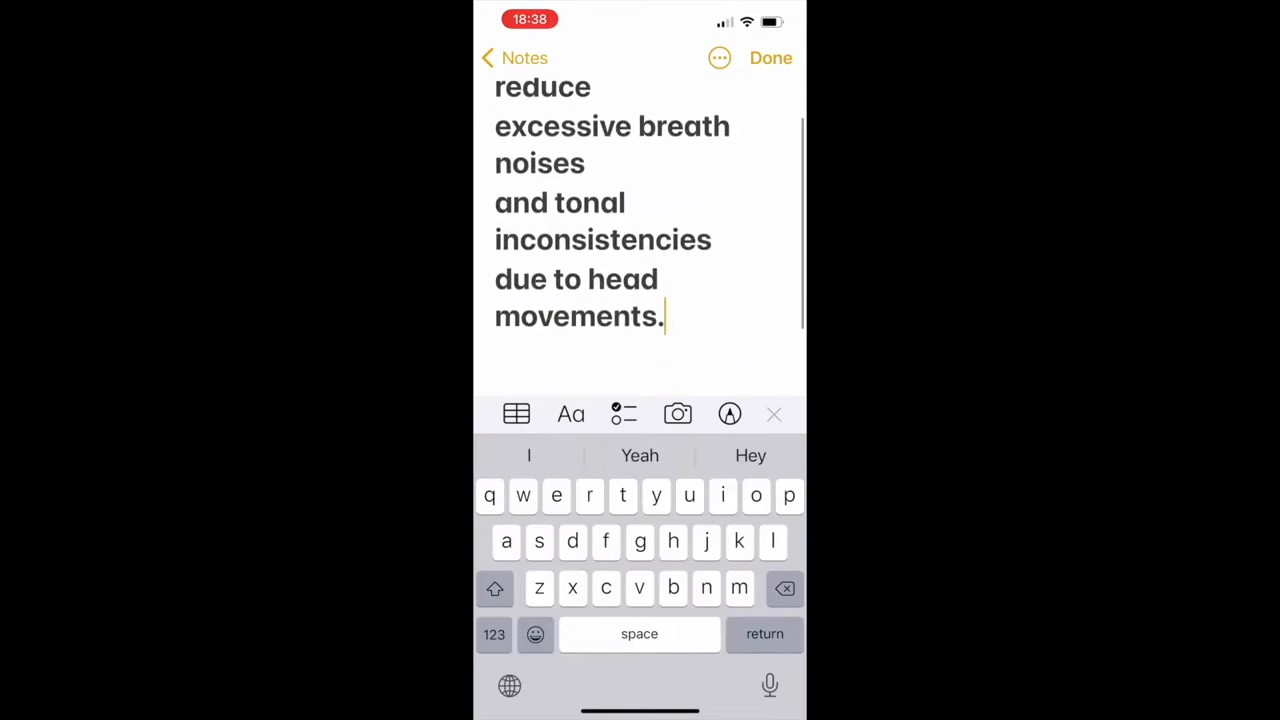
pyautogui.click(676, 412)
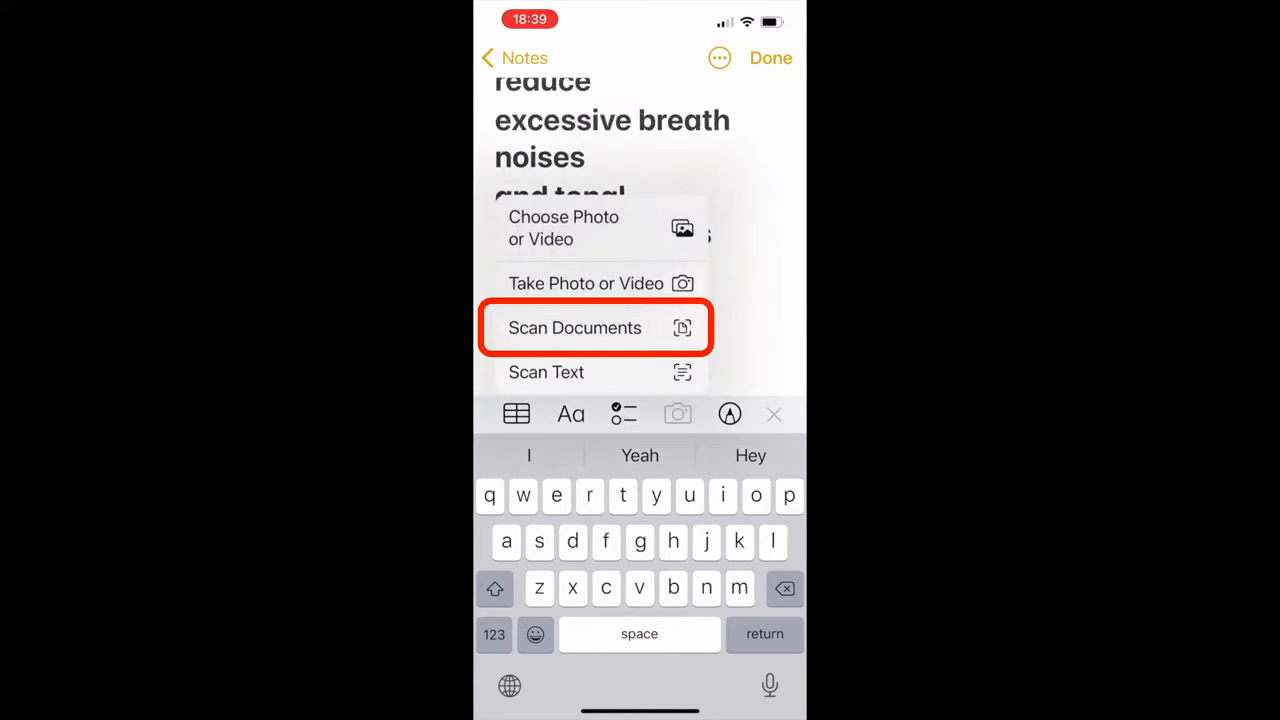
# Step: Scan the printed instruction page as a document and bring up the capture for review
pyautogui.click(576, 328)
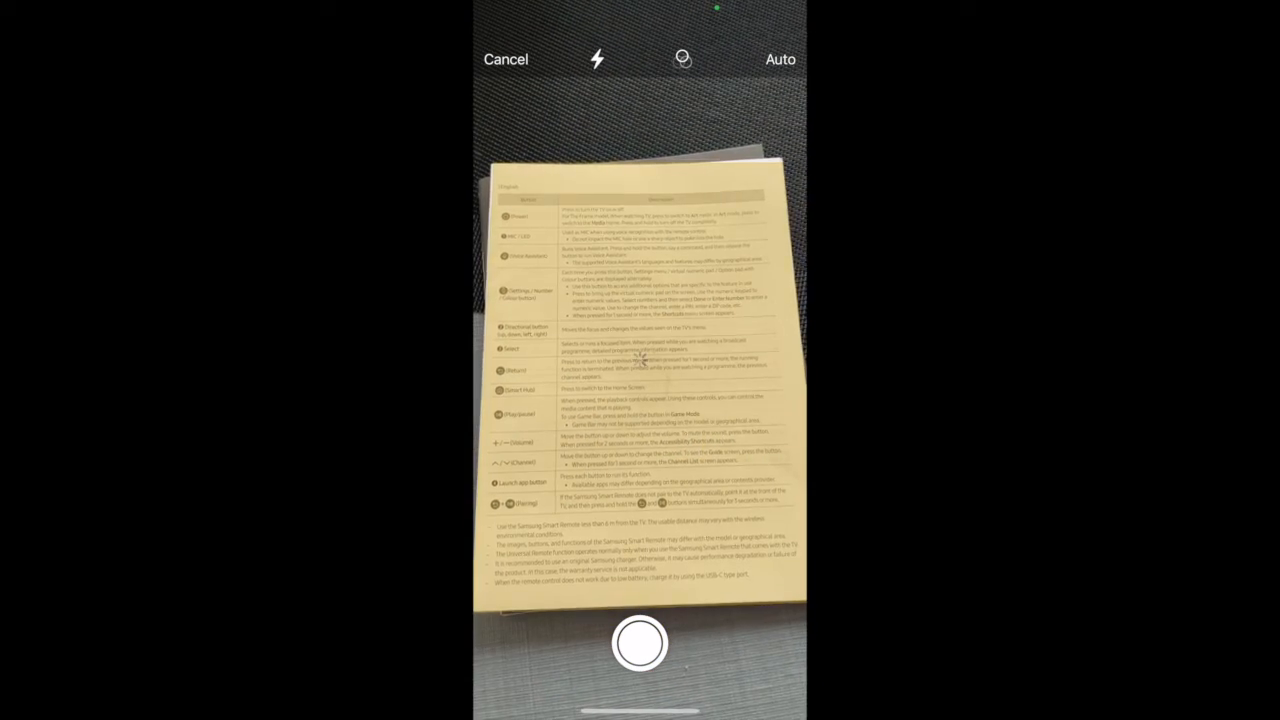
pyautogui.click(640, 644)
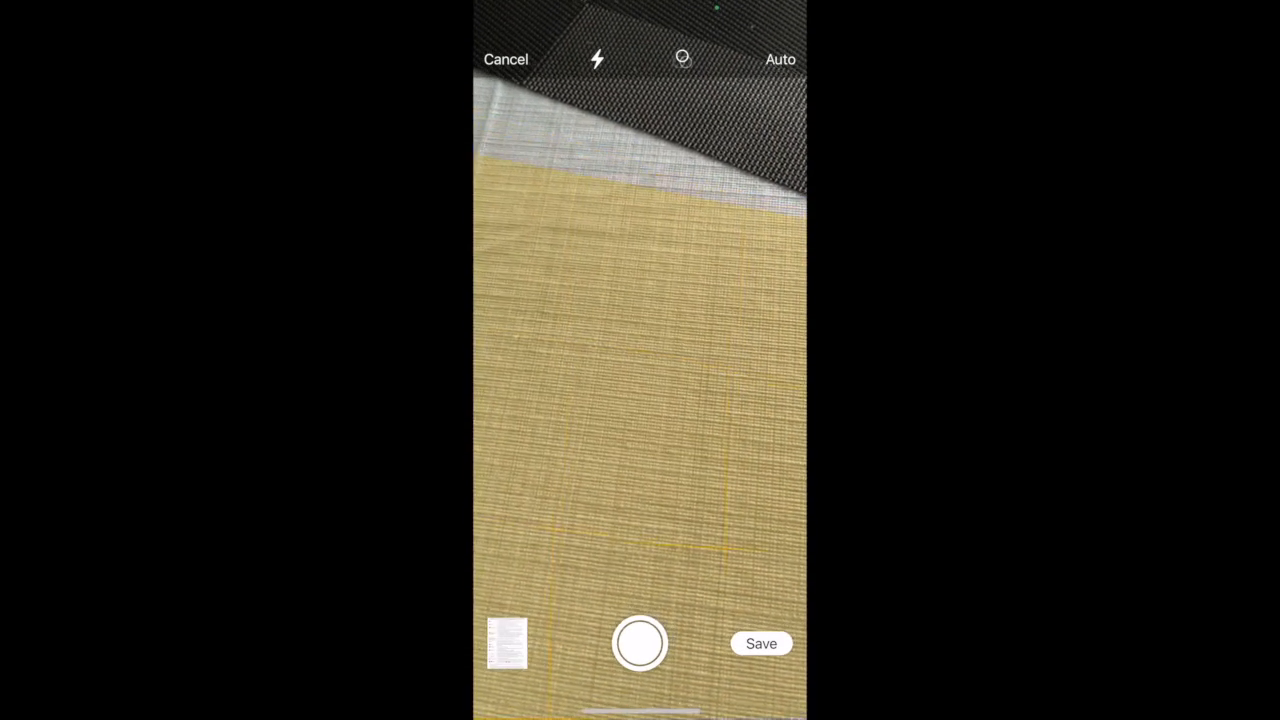
pyautogui.click(640, 644)
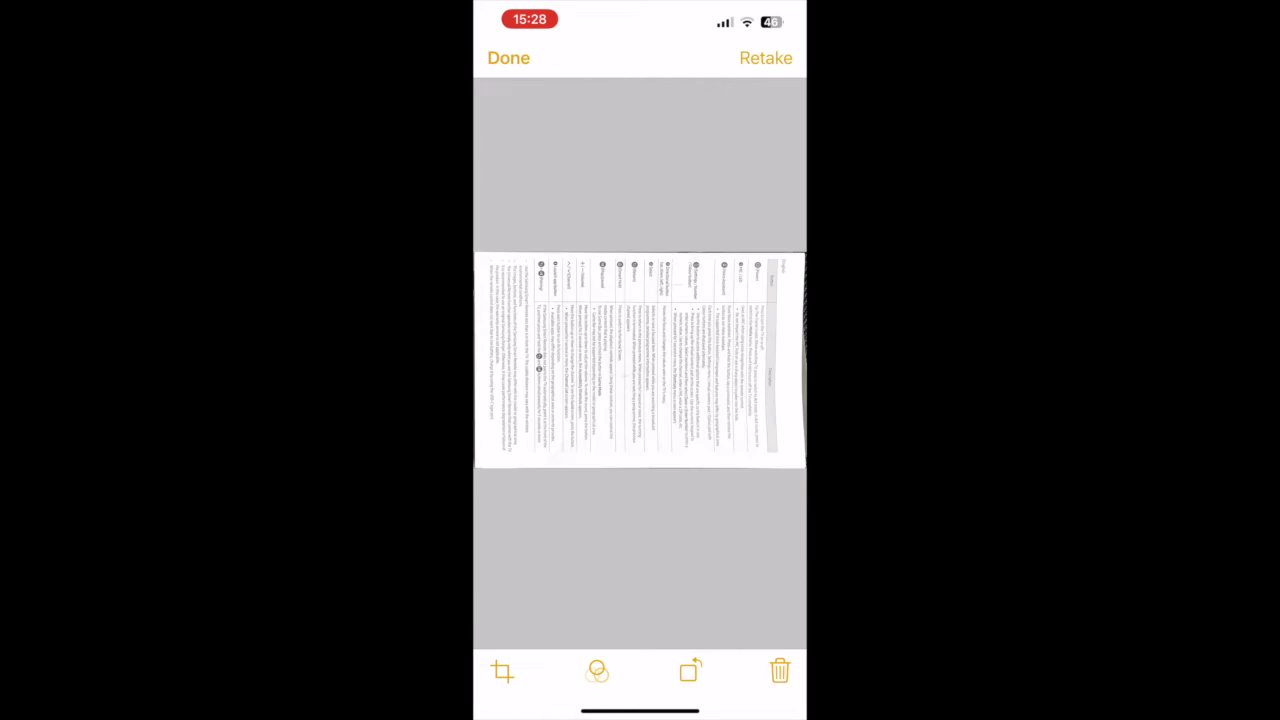
# Step: Crop the scan to the page corners and save it into the note as Scanned Documents
pyautogui.click(502, 672)
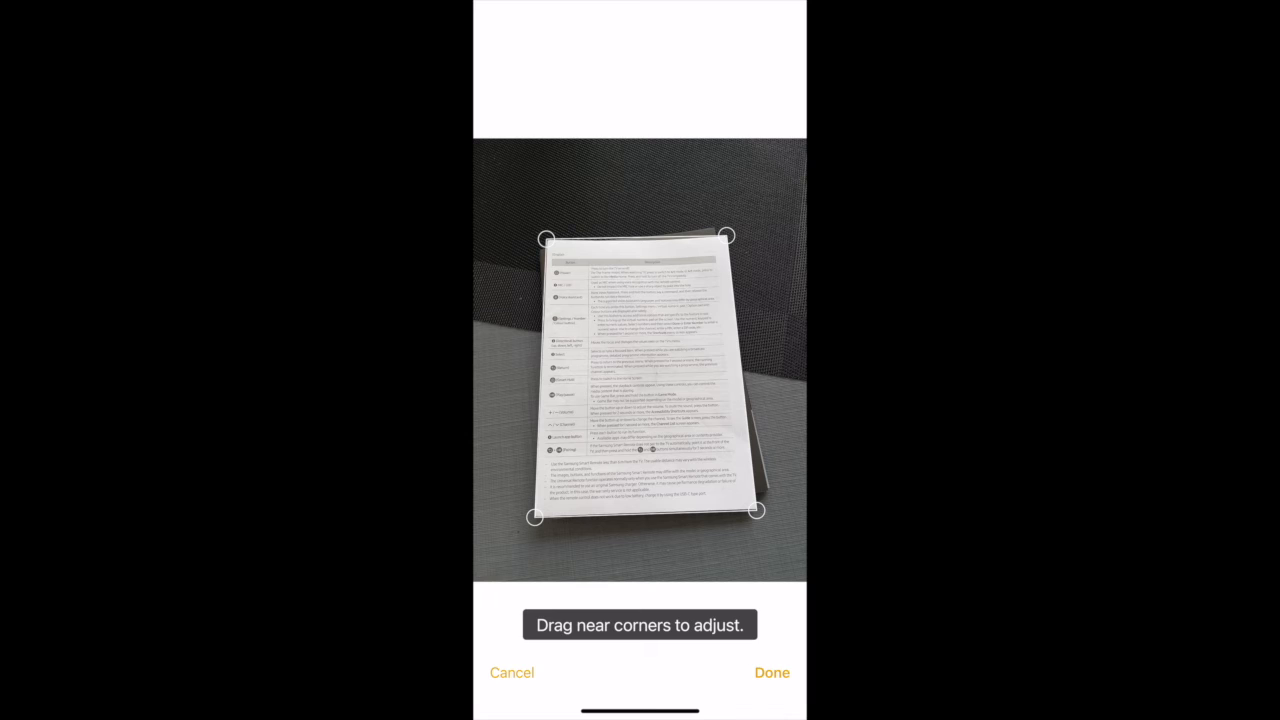
pyautogui.click(772, 672)
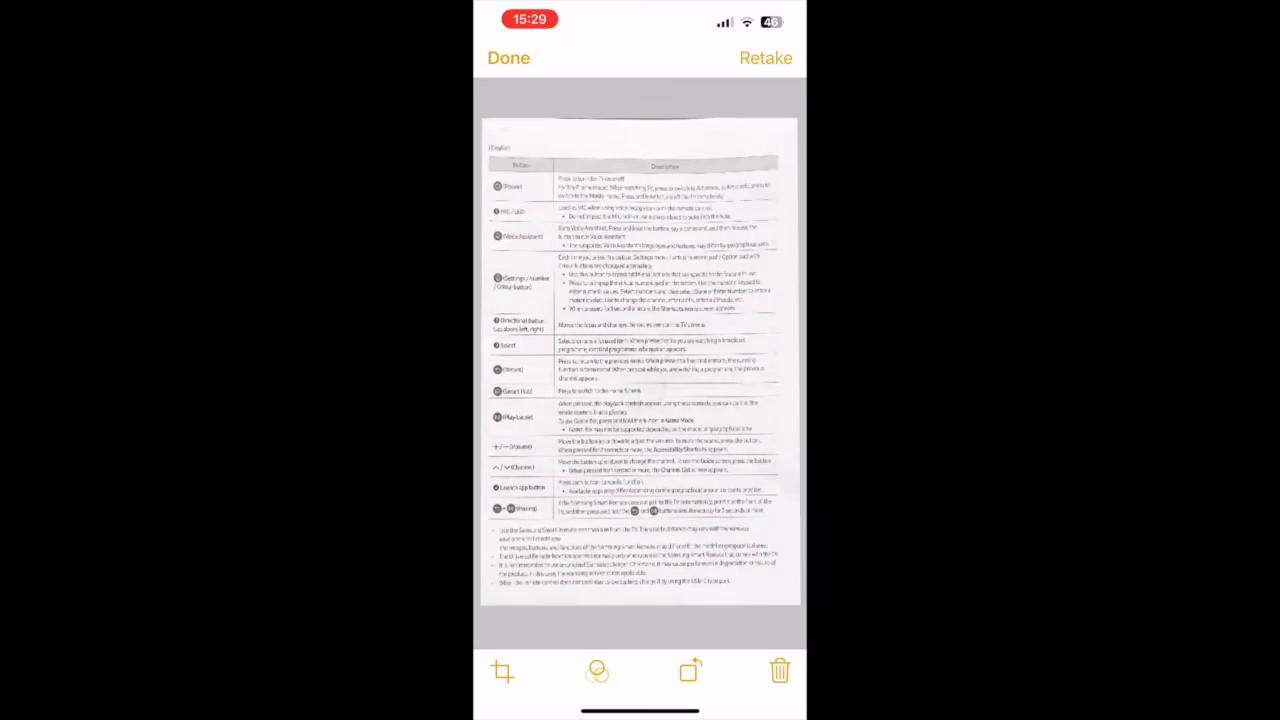
pyautogui.click(508, 56)
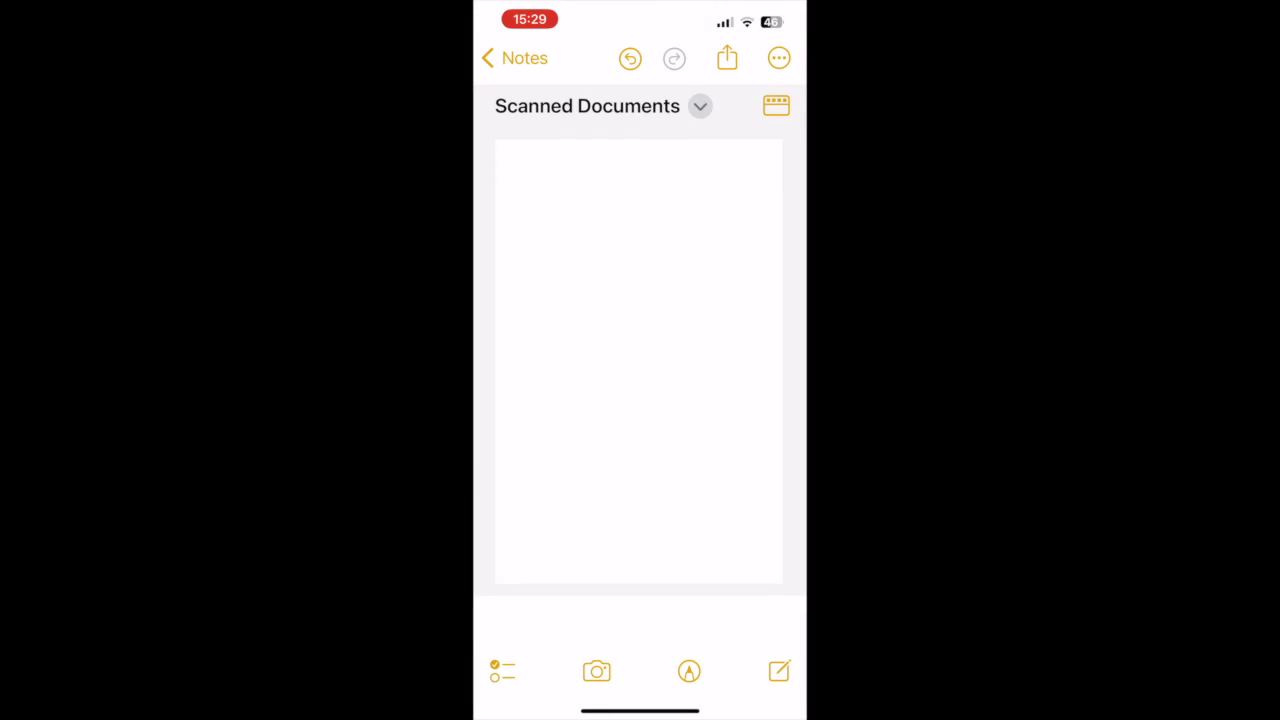